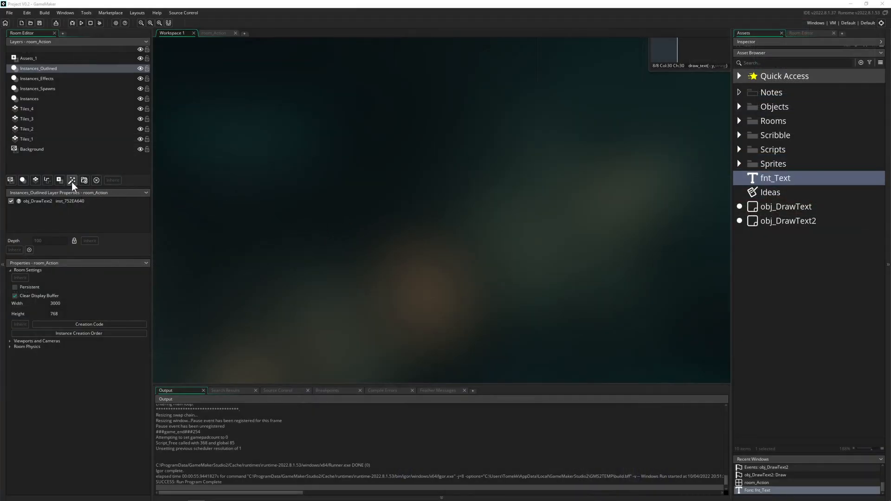
# Add a new effect layer Effect_1 to room_Action
pyautogui.click(215, 32)
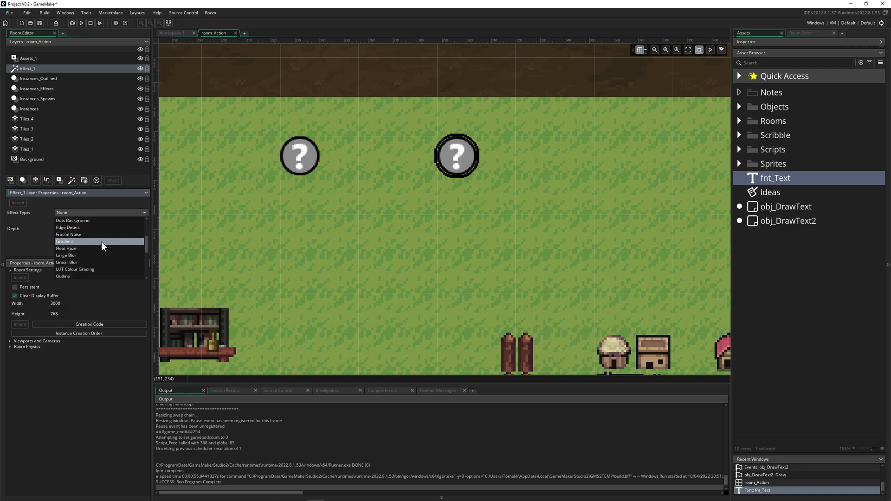
pyautogui.moveTo(63, 277)
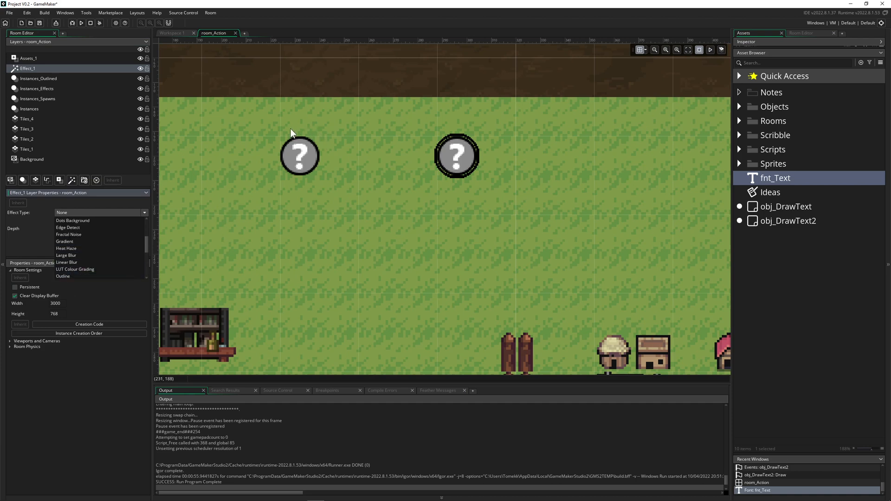
pyautogui.moveTo(325, 150)
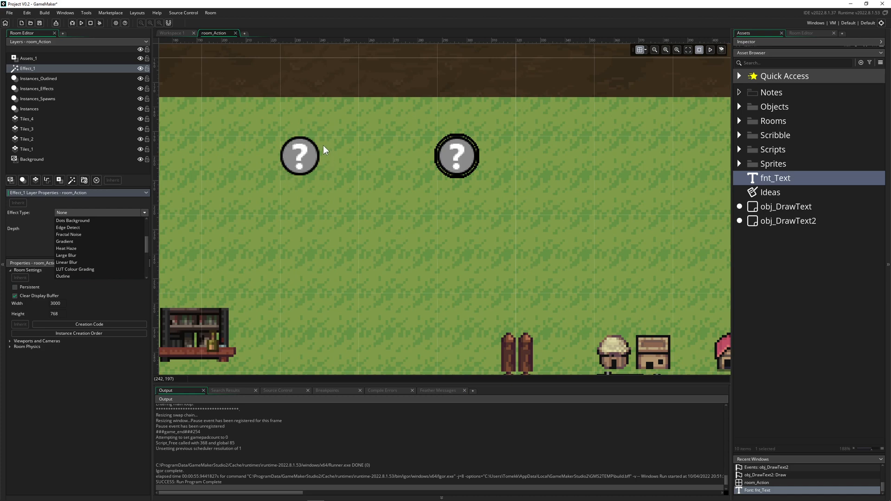
pyautogui.moveTo(243, 117)
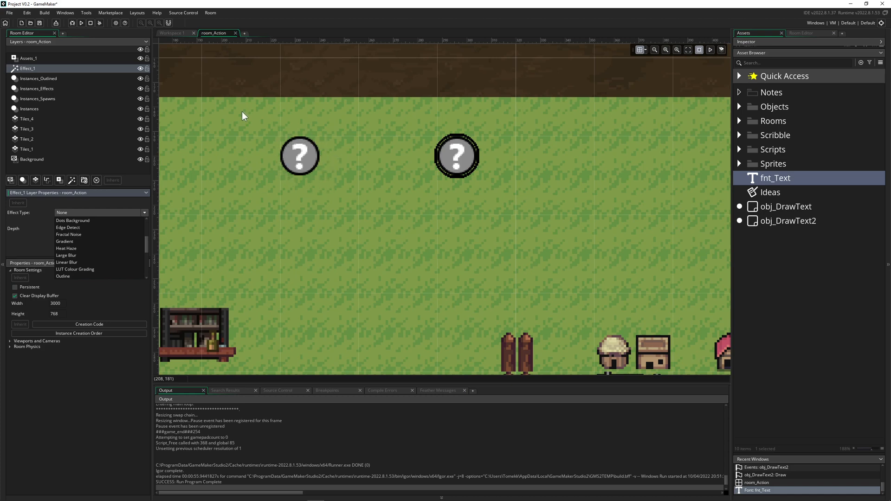
# Remove the Effect_1 layer, leaving room_Action's original layers
pyautogui.click(39, 78)
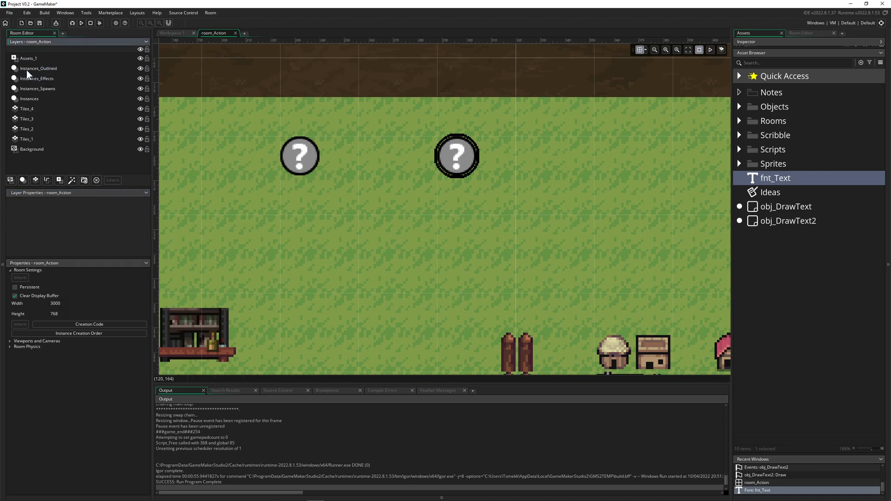
pyautogui.moveTo(315, 151)
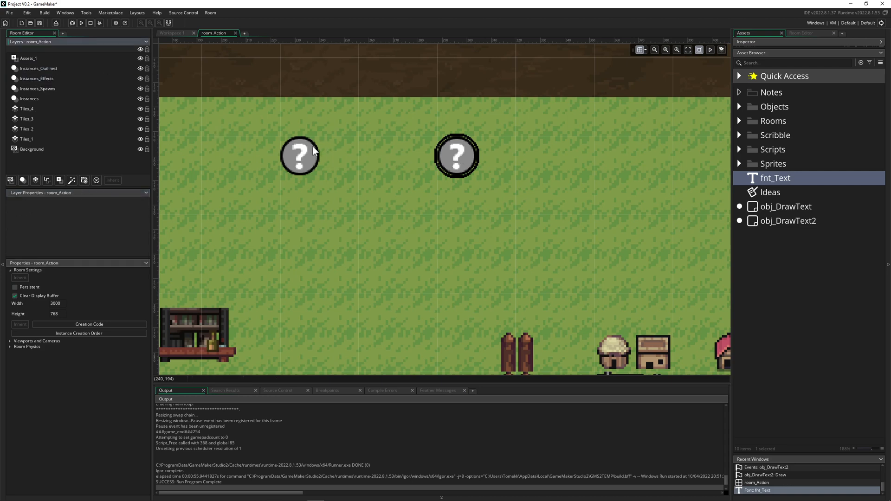
pyautogui.moveTo(490, 184)
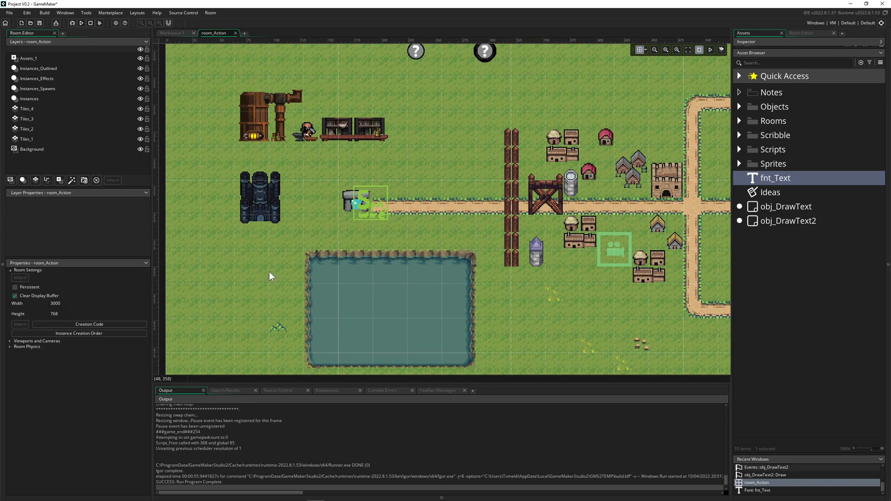
pyautogui.moveTo(490, 174)
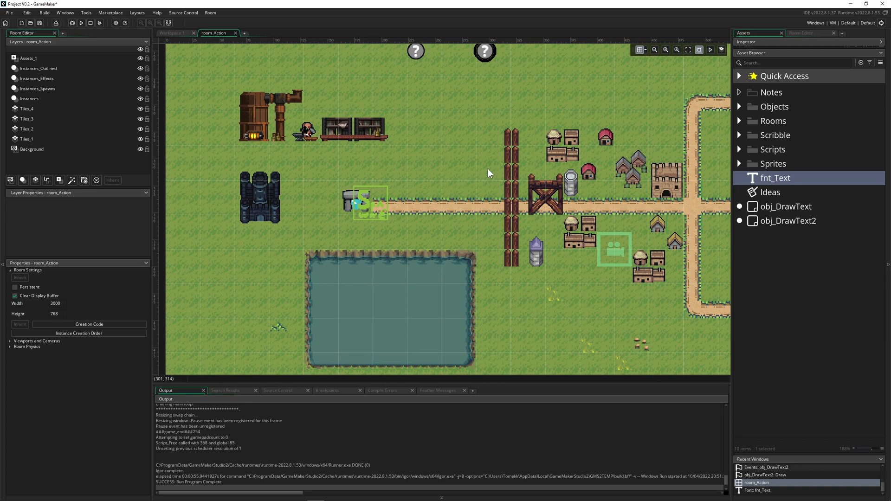
pyautogui.scroll(-3)
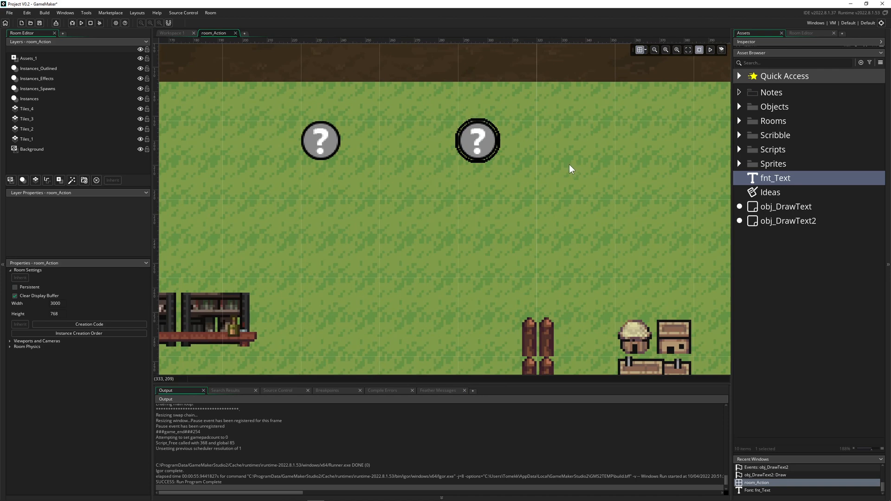
pyautogui.moveTo(592, 181)
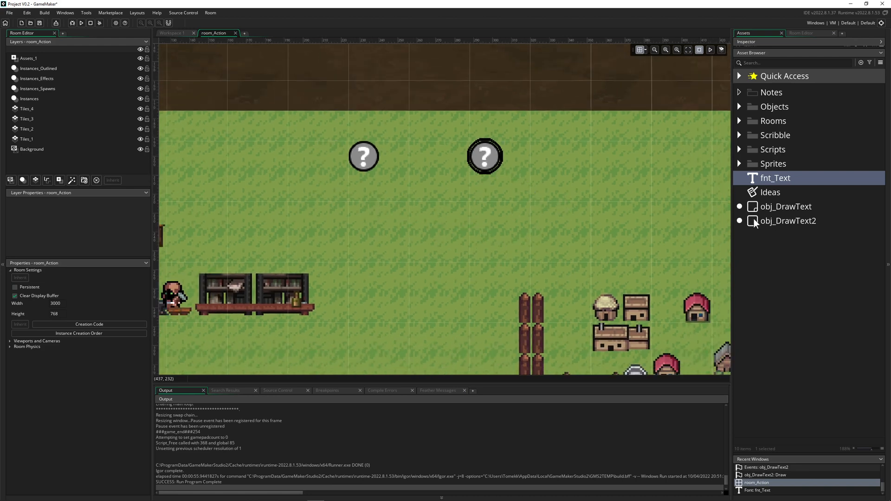
# Review obj_DrawText2's draw code, then select the Instances_Outlined layer in room_Action
pyautogui.click(789, 221)
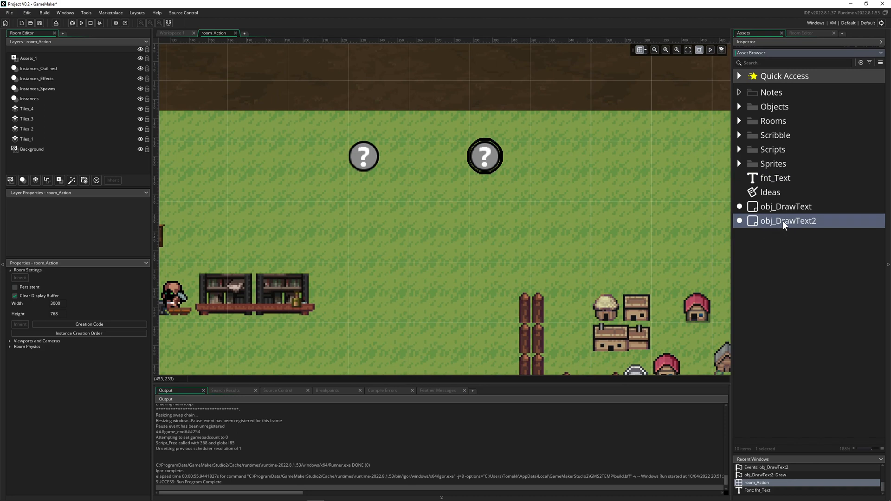
pyautogui.moveTo(669, 211)
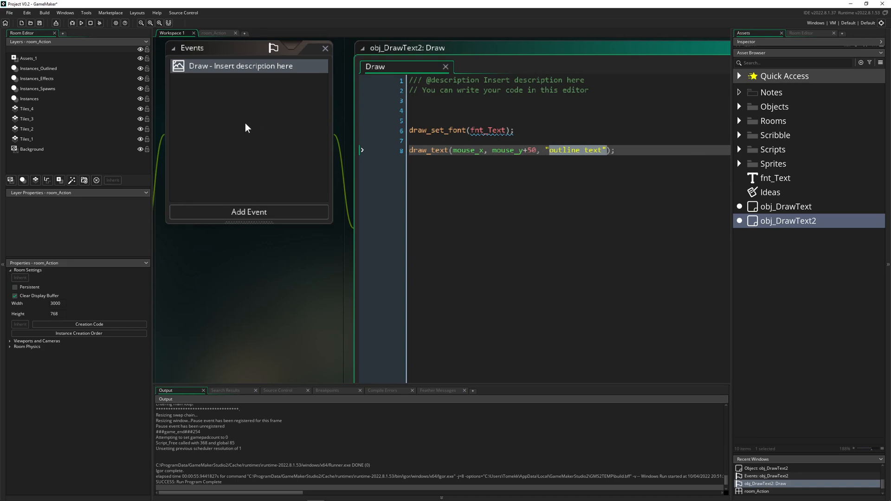
pyautogui.click(215, 32)
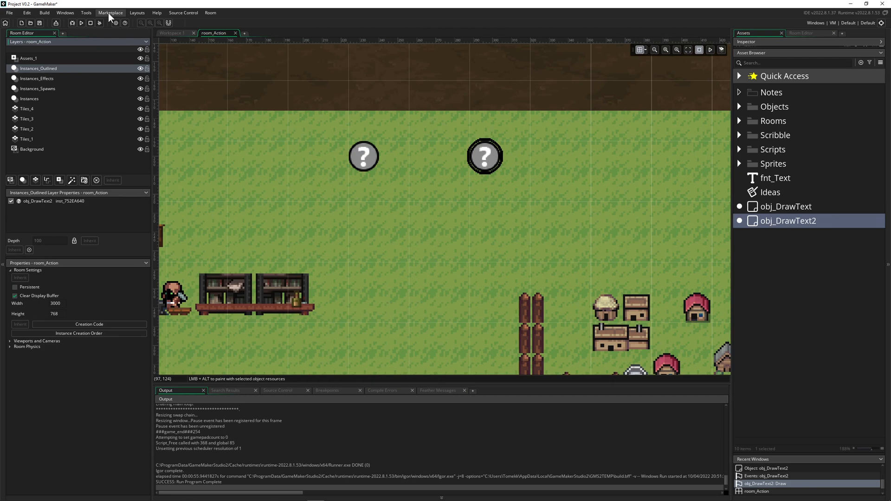
# Show the Inspector panel for the Instances_Outlined layer via the Windows menu
pyautogui.click(86, 12)
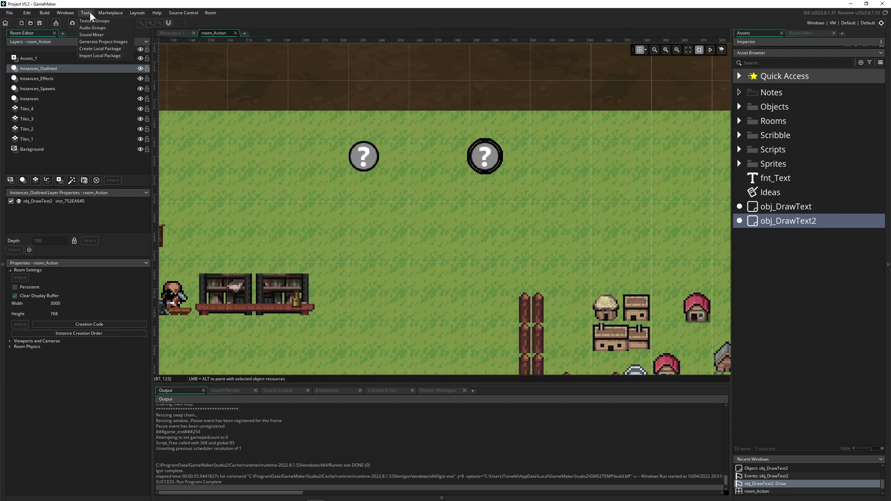
pyautogui.click(65, 12)
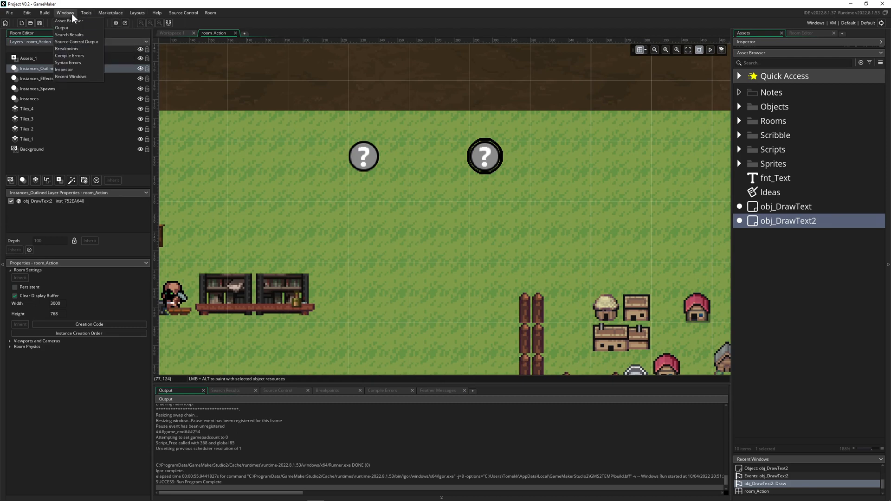
pyautogui.click(64, 69)
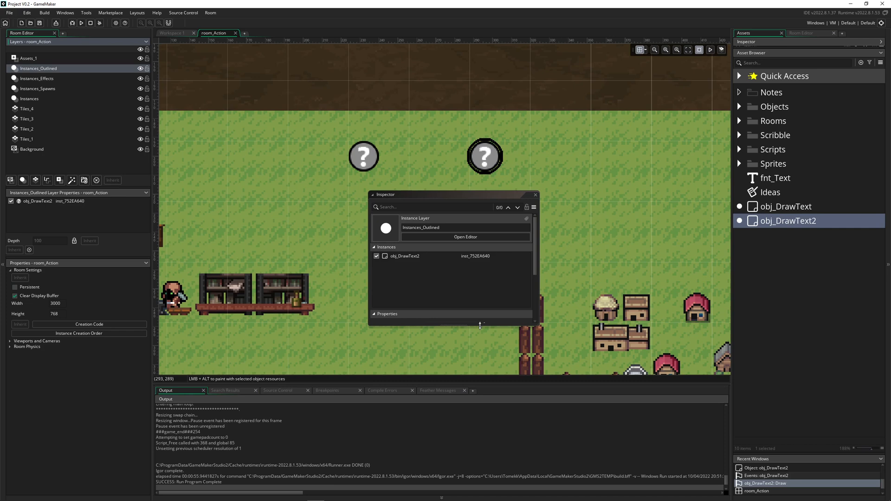
# Give Instances_Outlined an Outline filter effect with black outline colour
pyautogui.click(477, 354)
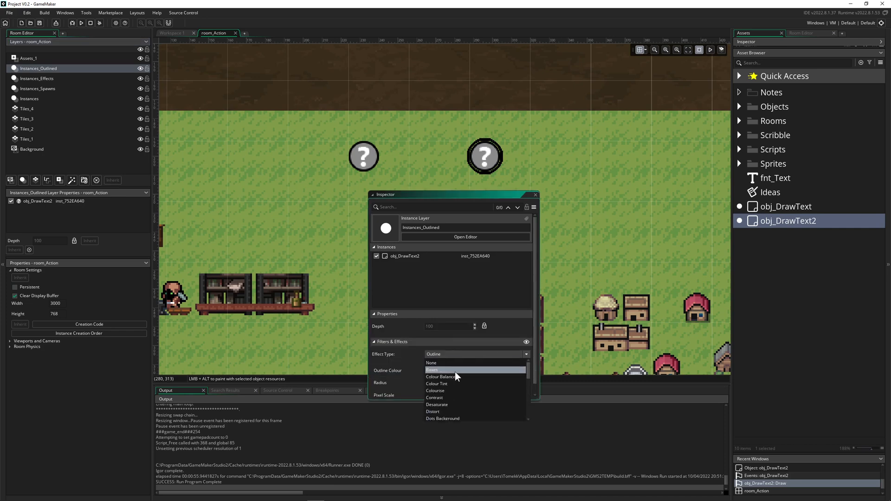
pyautogui.click(432, 363)
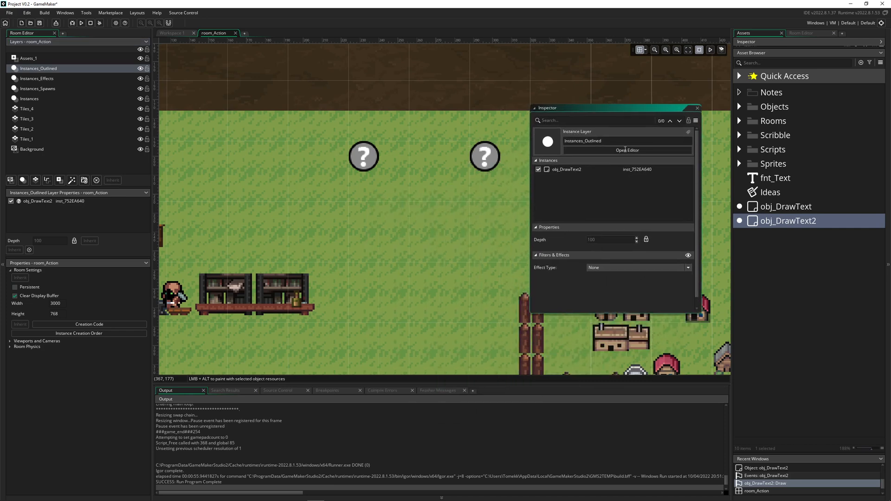
pyautogui.click(638, 267)
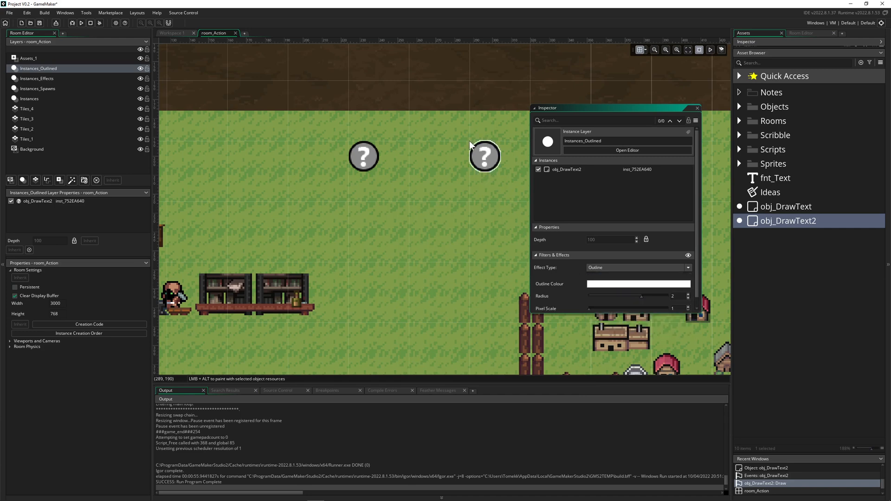
pyautogui.moveTo(670, 230)
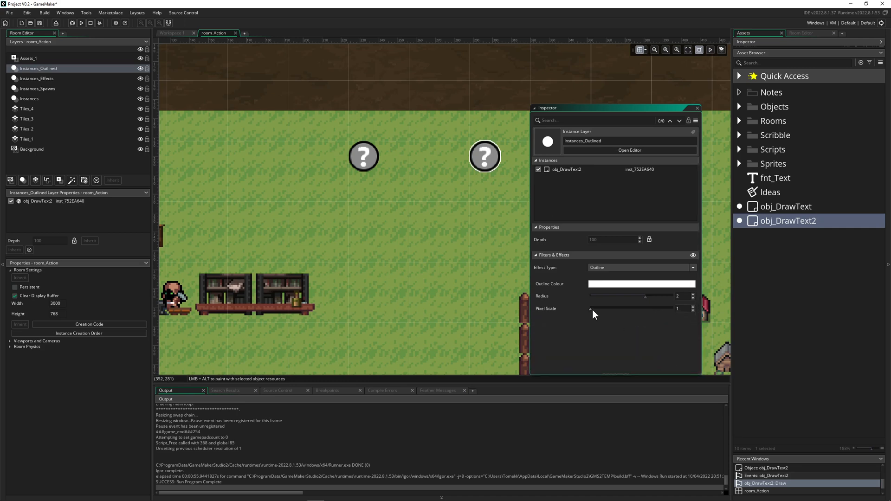
pyautogui.click(641, 284)
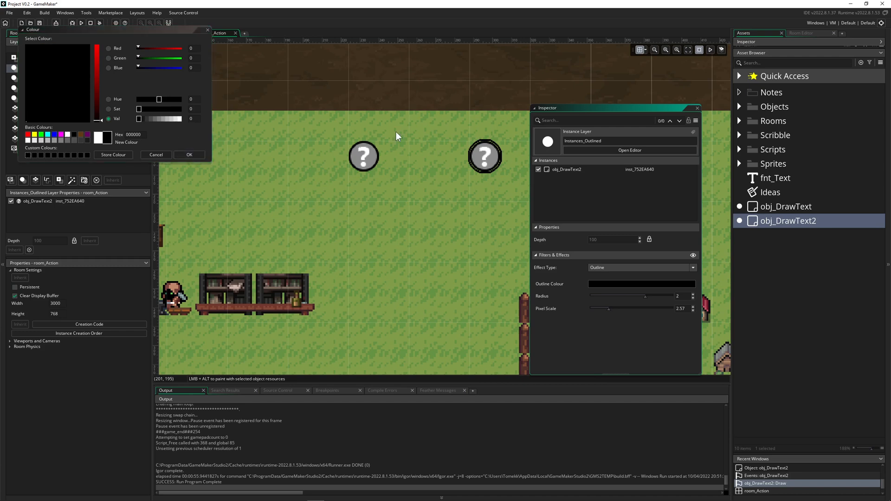
pyautogui.click(156, 155)
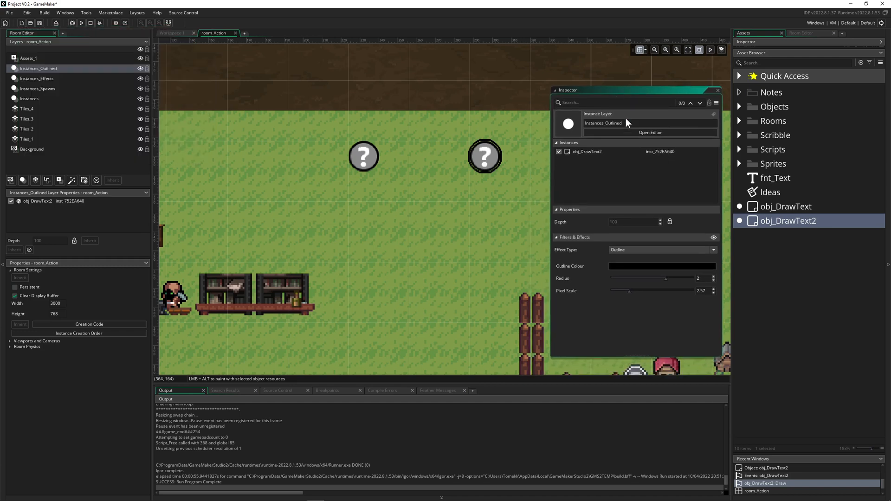
pyautogui.moveTo(539, 123)
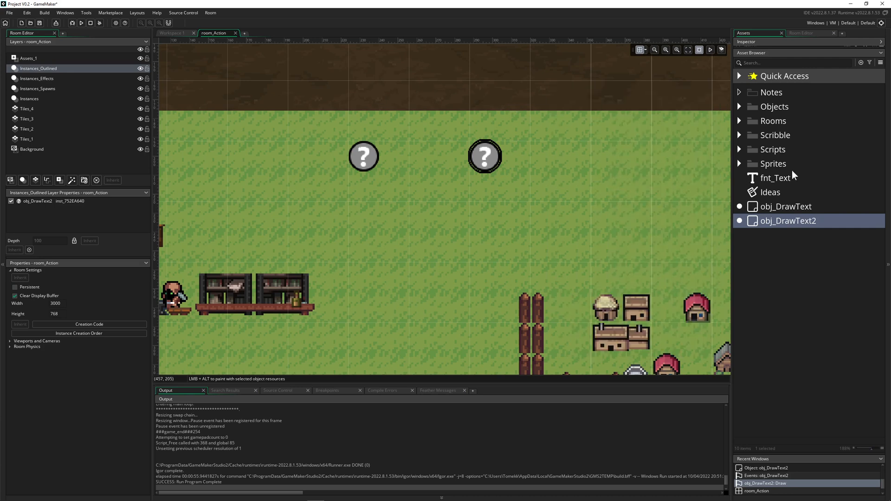
# Bring up fnt_Text's font settings to check anti-aliasing is off
pyautogui.doubleClick(775, 177)
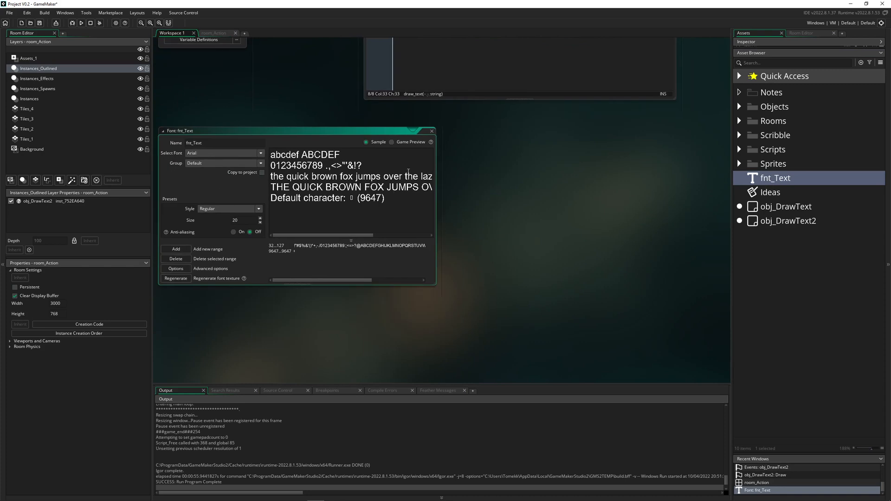
pyautogui.moveTo(296, 130); pyautogui.dragTo(420, 132)
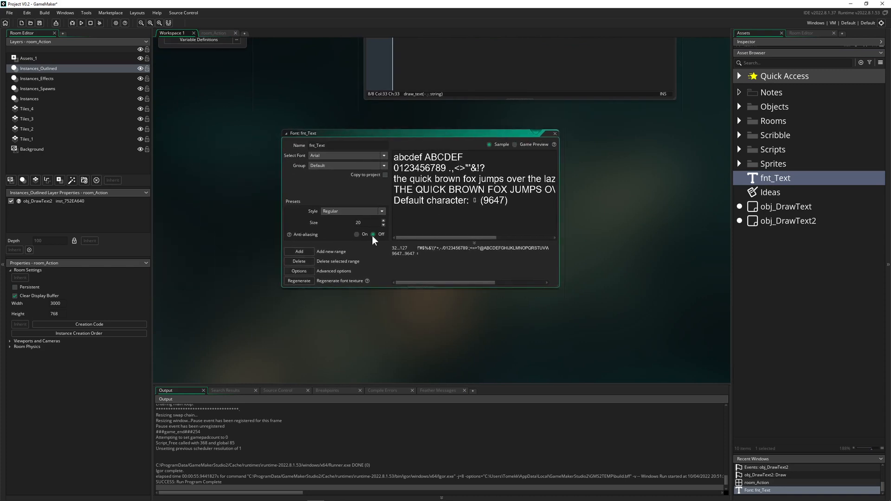